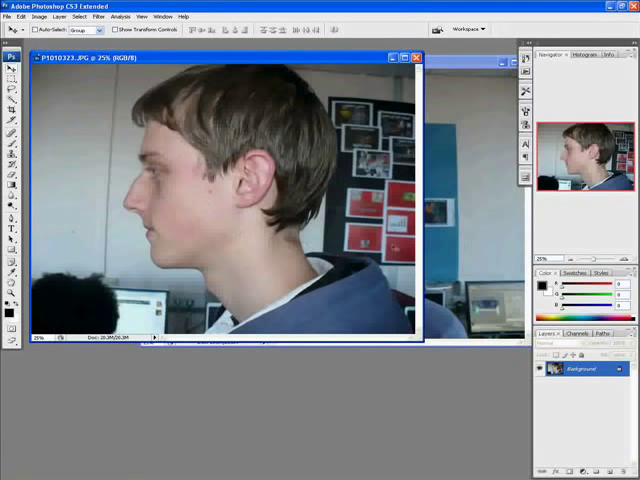
mouse_move(470, 237)
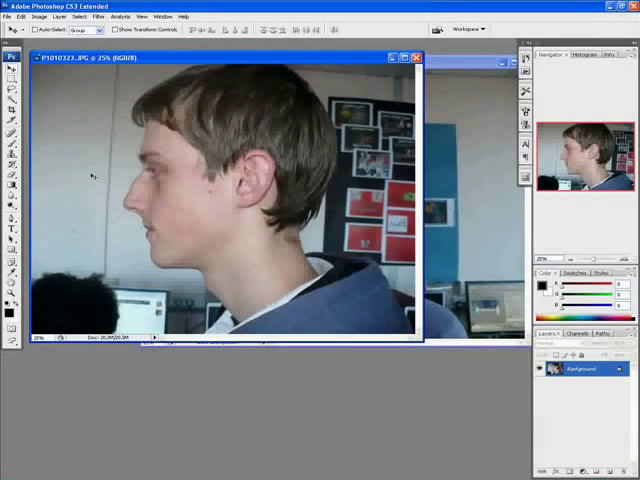
mouse_move(433, 243)
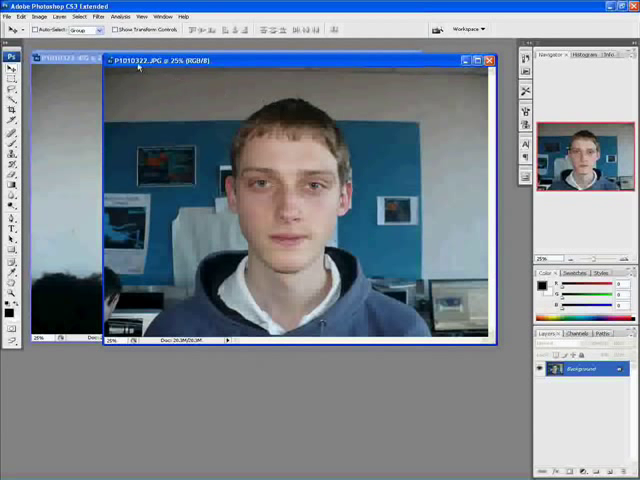
- Open Lens Correction on the front portrait and enlarge the preview around the face
left_click(97, 16)
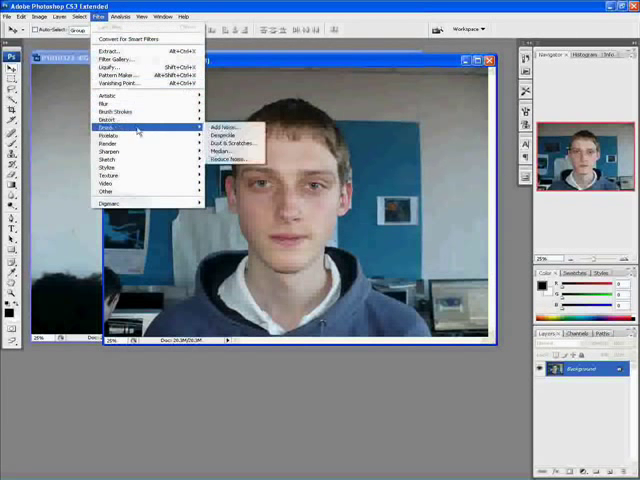
mouse_move(105, 126)
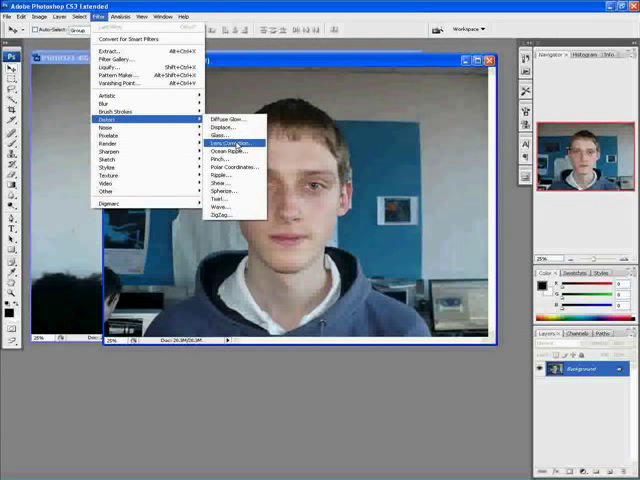
left_click(221, 142)
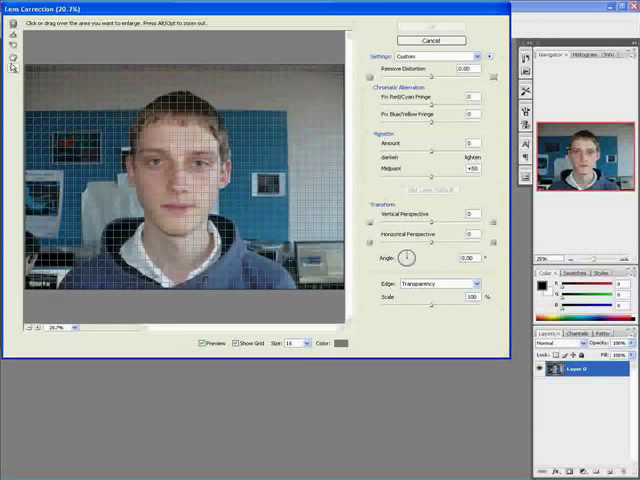
left_click_drag(117, 148, 240, 194)
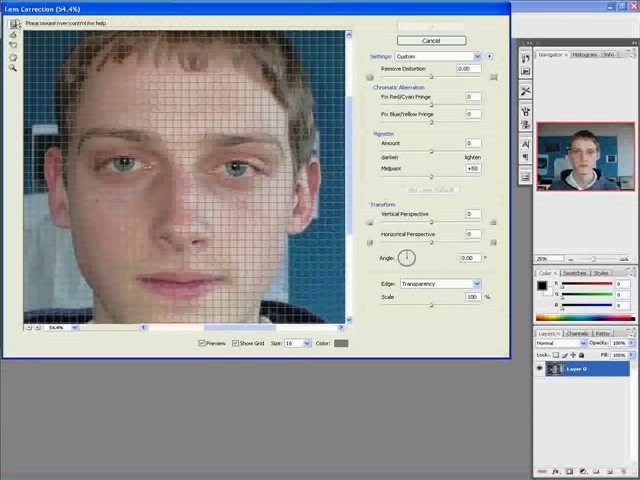
mouse_move(14, 22)
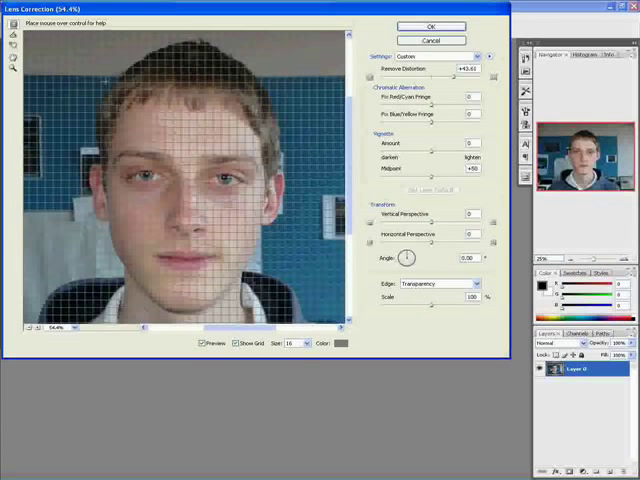
- Cancel Lens Correction, reopen it, try rotating the angle, then cancel again
left_click(430, 26)
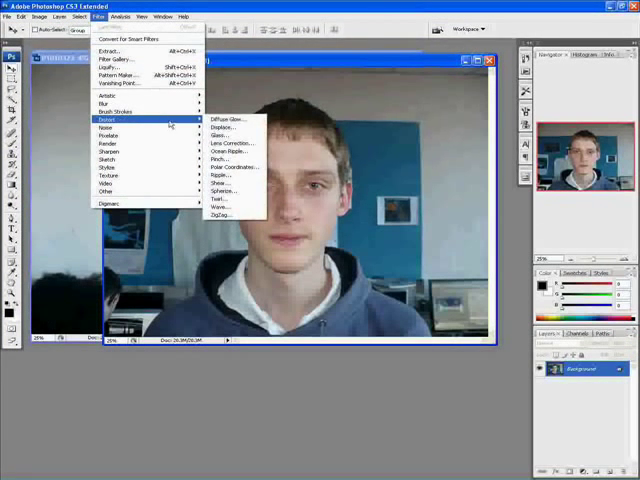
left_click(229, 143)
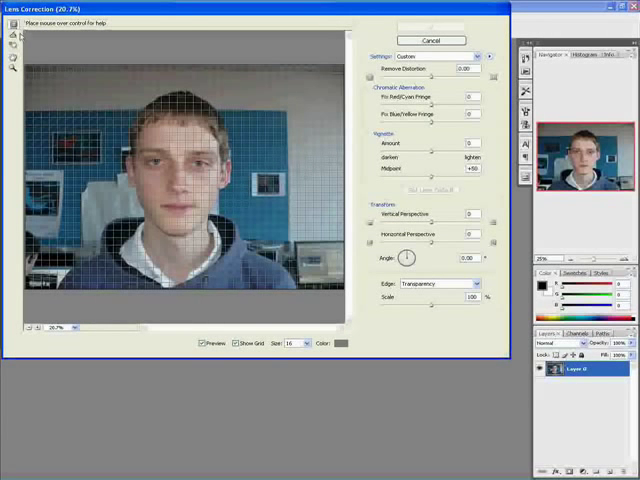
left_click_drag(407, 258, 412, 252)
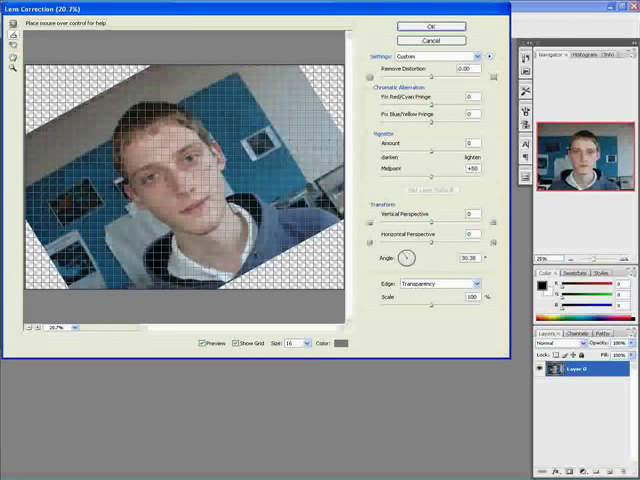
mouse_move(430, 40)
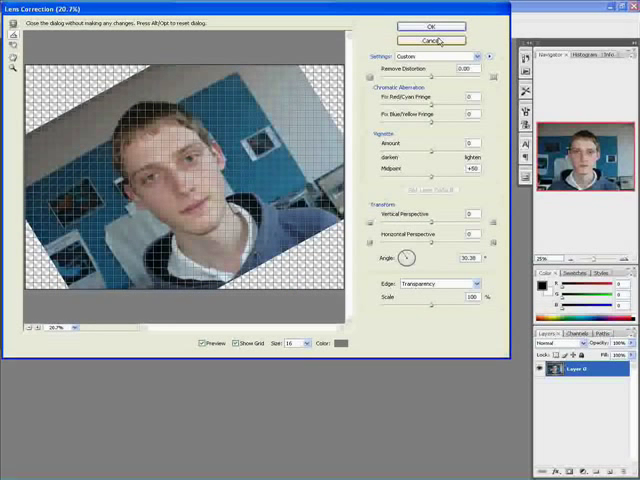
left_click(429, 40)
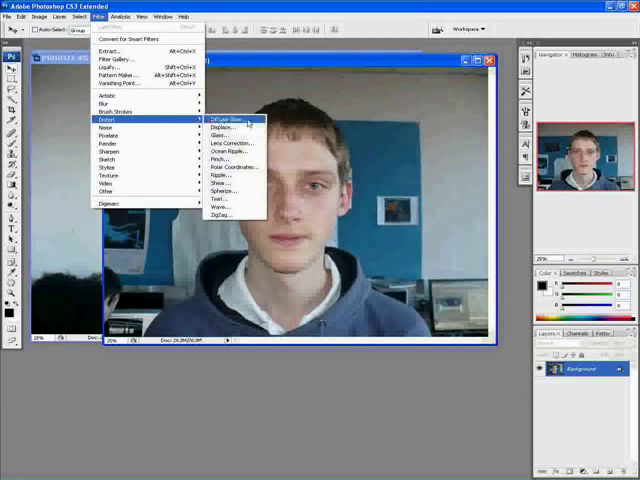
- Reopen Lens Correction with default settings and pick its Straighten tool
left_click(226, 141)
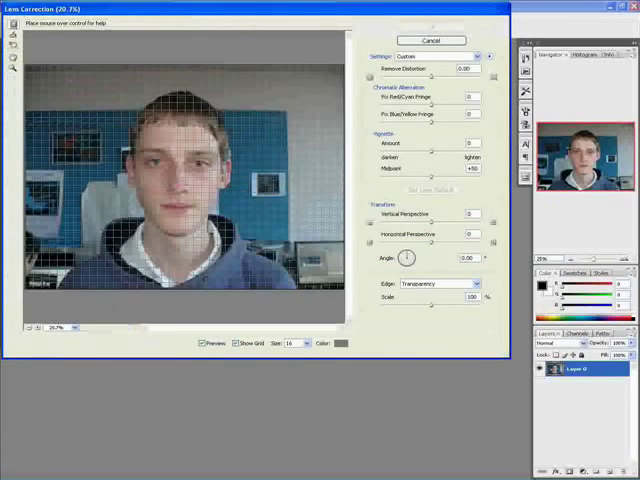
left_click(12, 38)
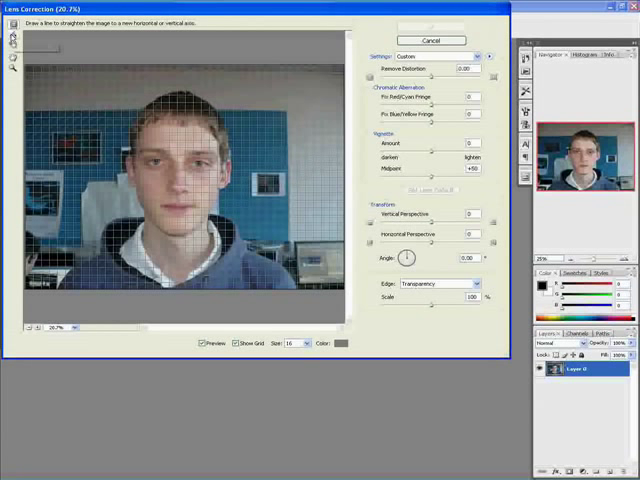
mouse_move(10, 42)
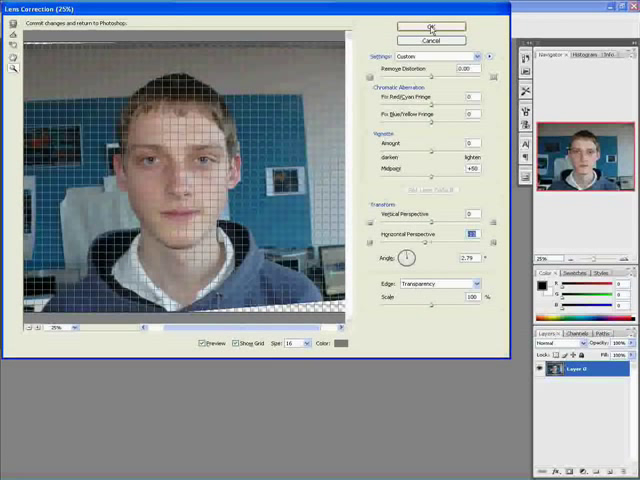
mouse_move(427, 155)
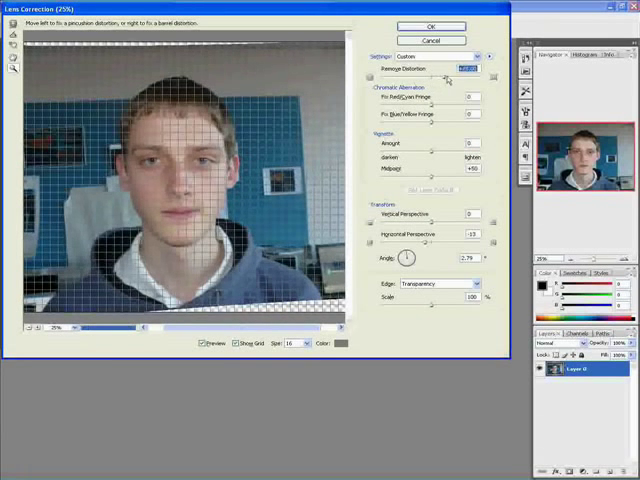
- Drag Remove Distortion to a strong pincushion value, curving the portrait's edges inward
left_click_drag(432, 78, 465, 78)
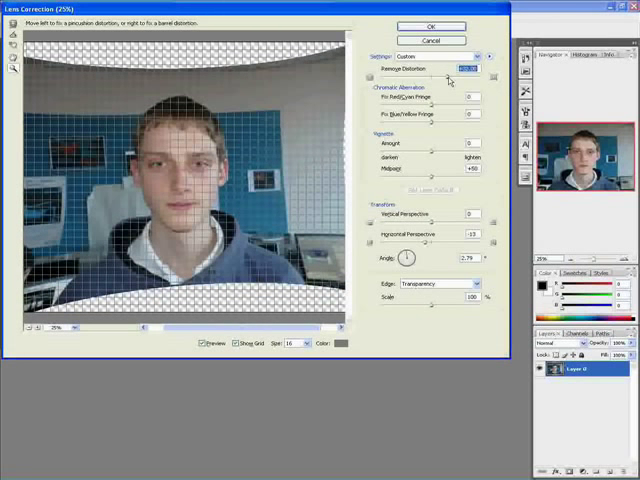
mouse_move(465, 69)
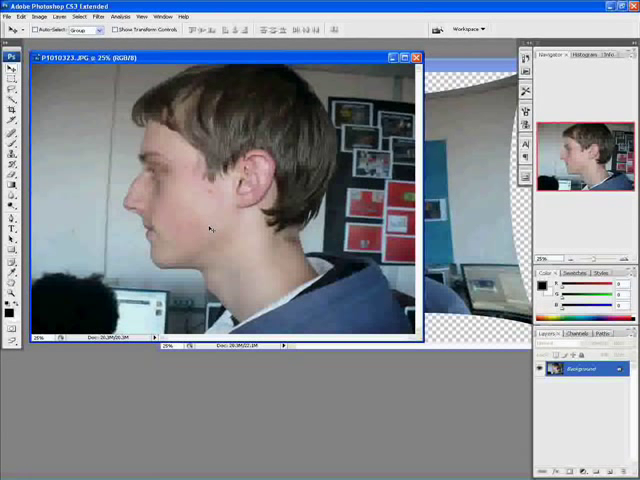
mouse_move(242, 60)
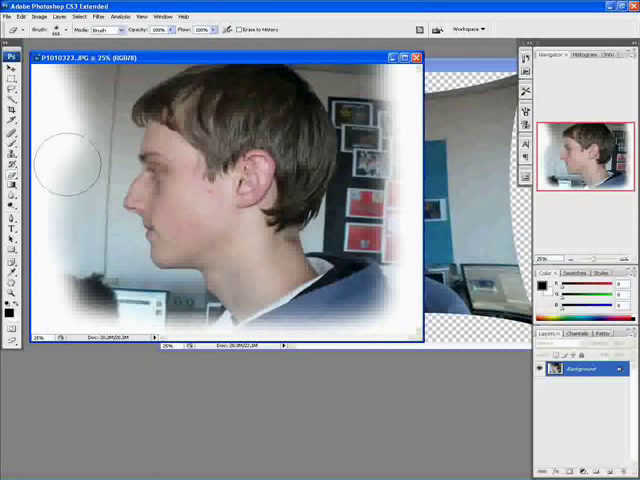
mouse_move(160, 213)
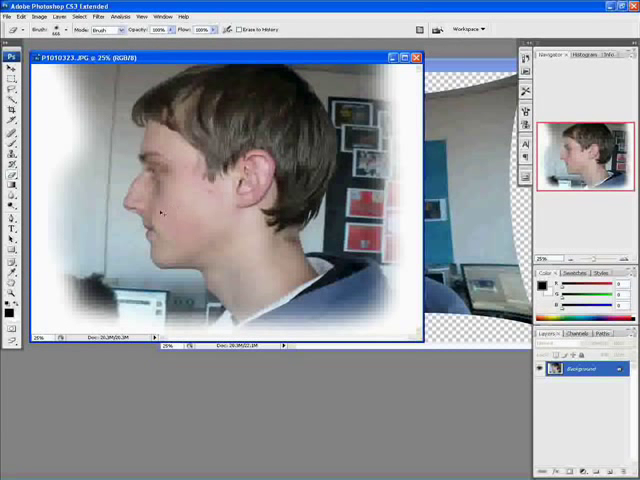
mouse_move(240, 170)
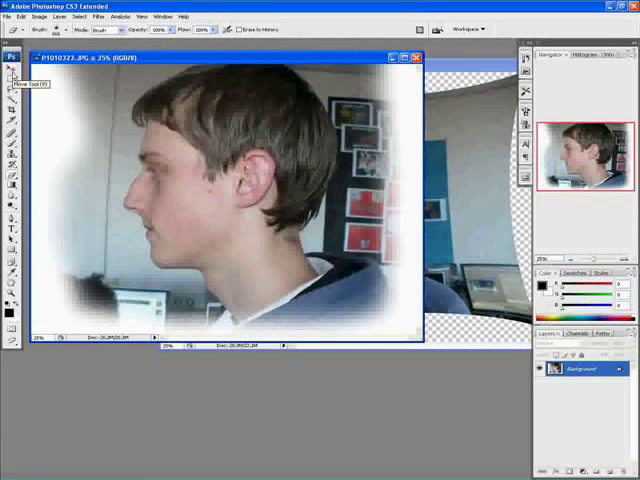
- Select the Move tool to bring the front portrait into the side portrait's document
left_click(8, 54)
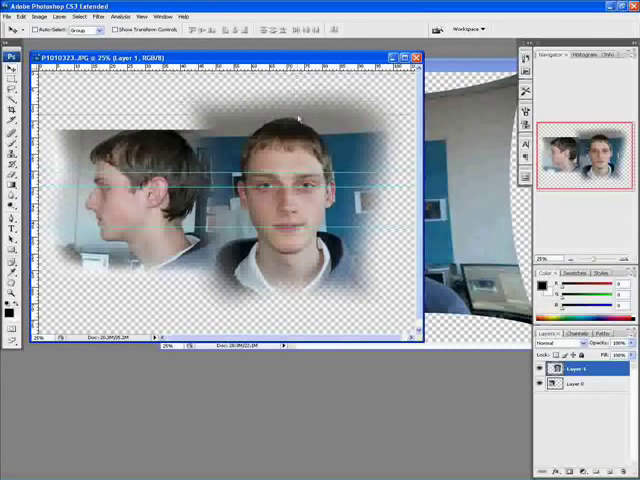
mouse_move(315, 258)
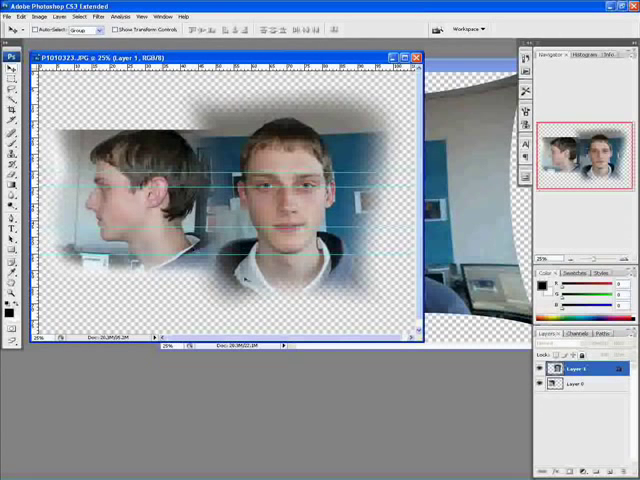
- Select Layer 0, the side portrait layer, for scaling
left_click(578, 384)
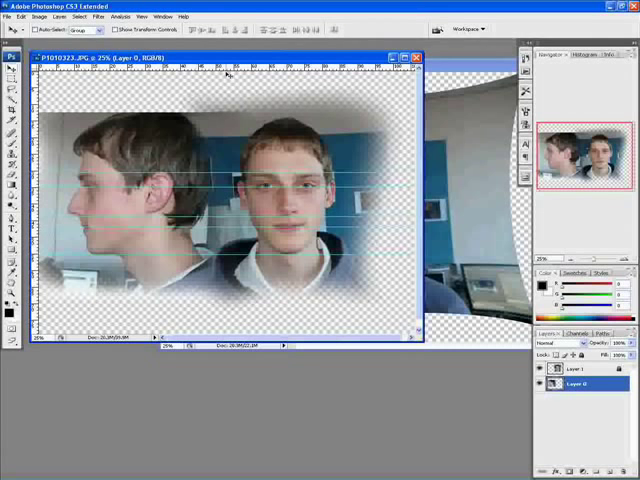
mouse_move(232, 147)
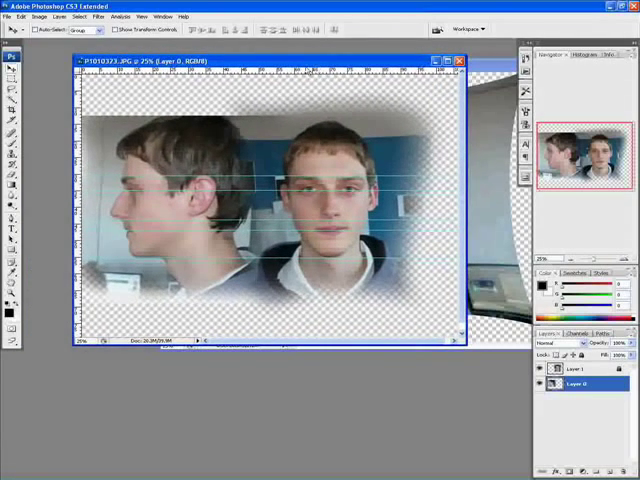
- Start a Save As in Photoshop PSD format and browse to the Desktop
left_click(15, 16)
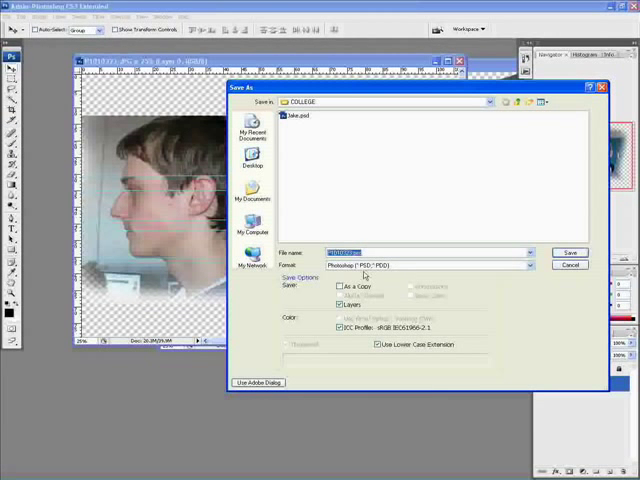
mouse_move(252, 165)
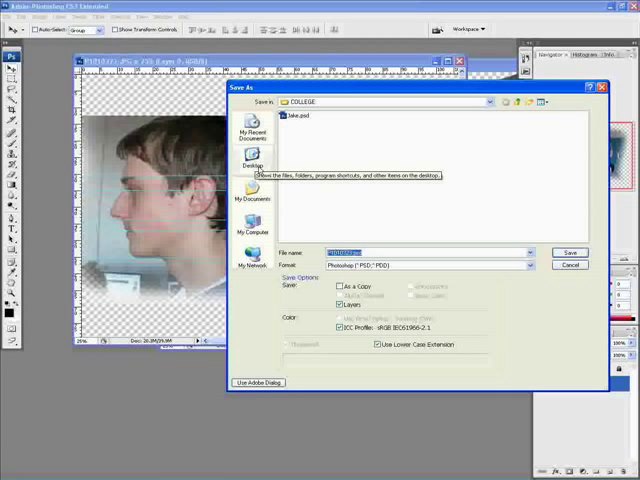
left_click(252, 165)
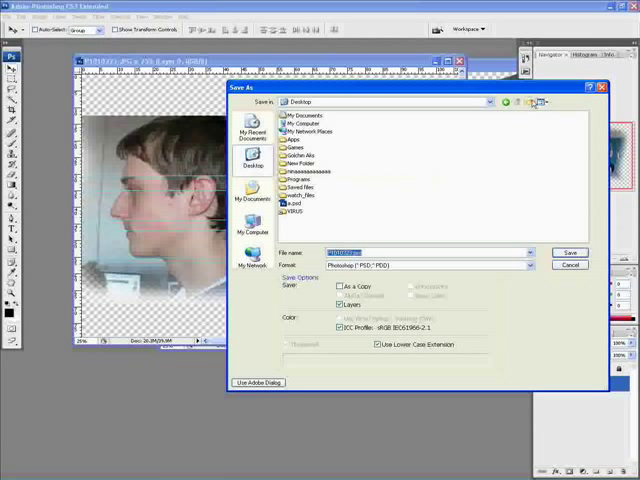